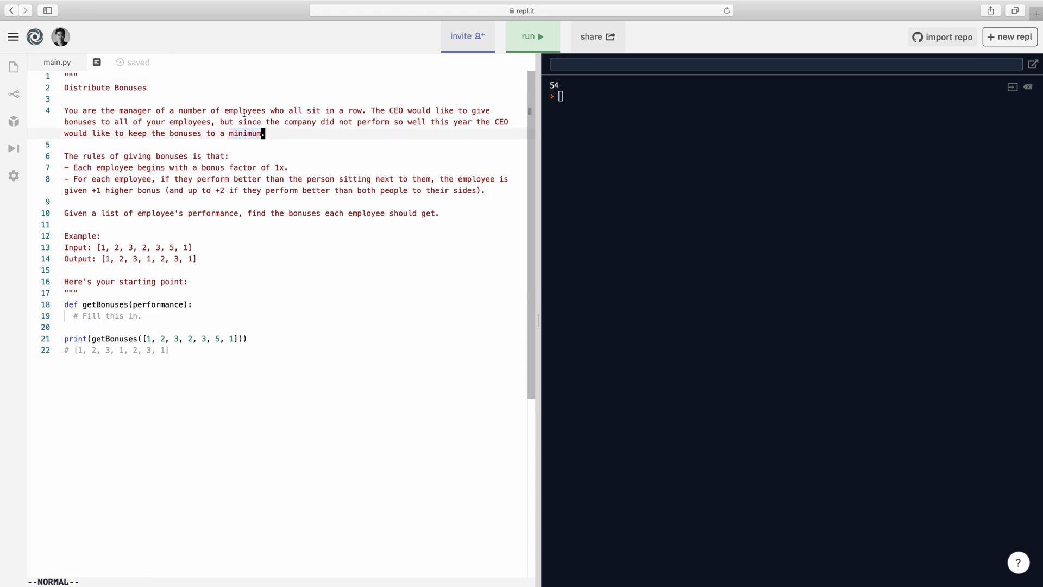
mouse_move(273, 108)
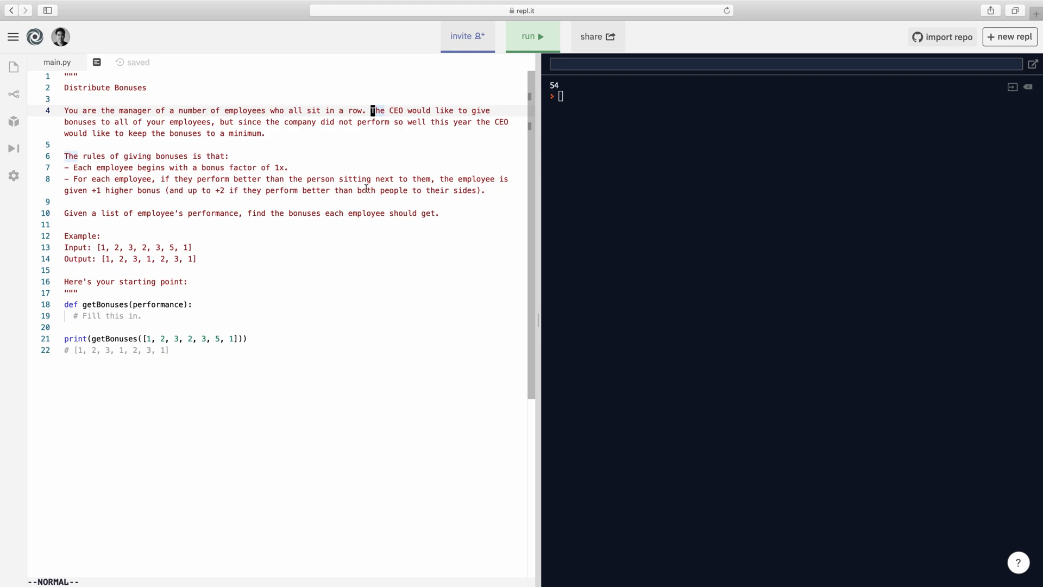
mouse_move(248, 213)
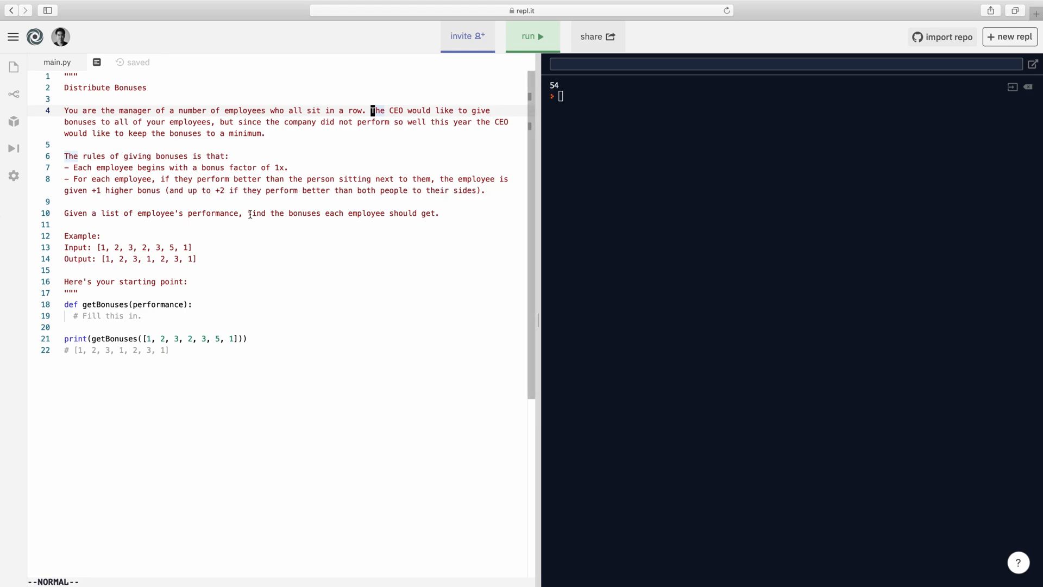
Open a blank indented line below the def getBonuses line, above the Fill this in comment.
drag(248, 213, 383, 213)
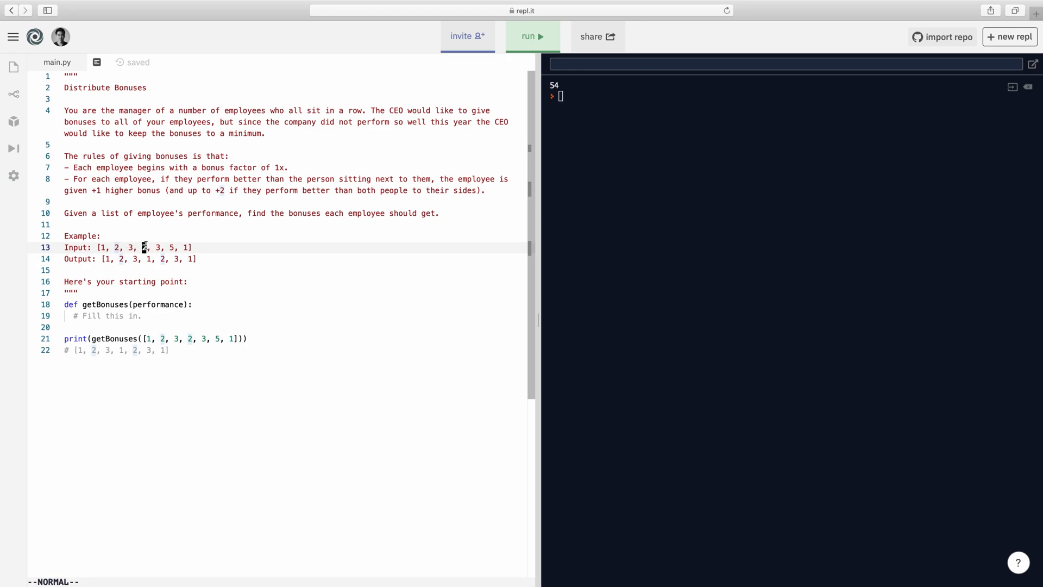
mouse_move(161, 243)
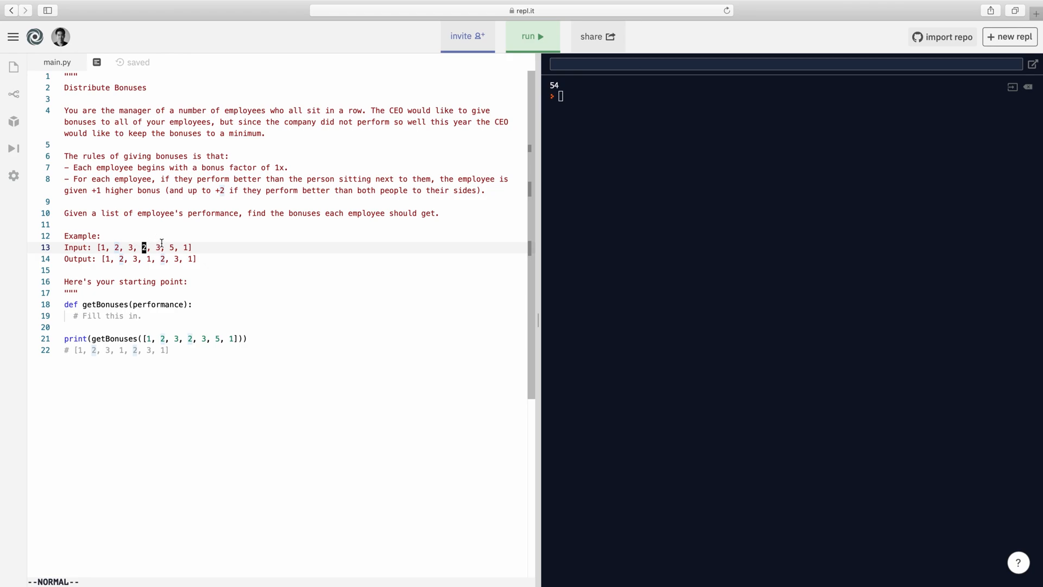
mouse_move(154, 239)
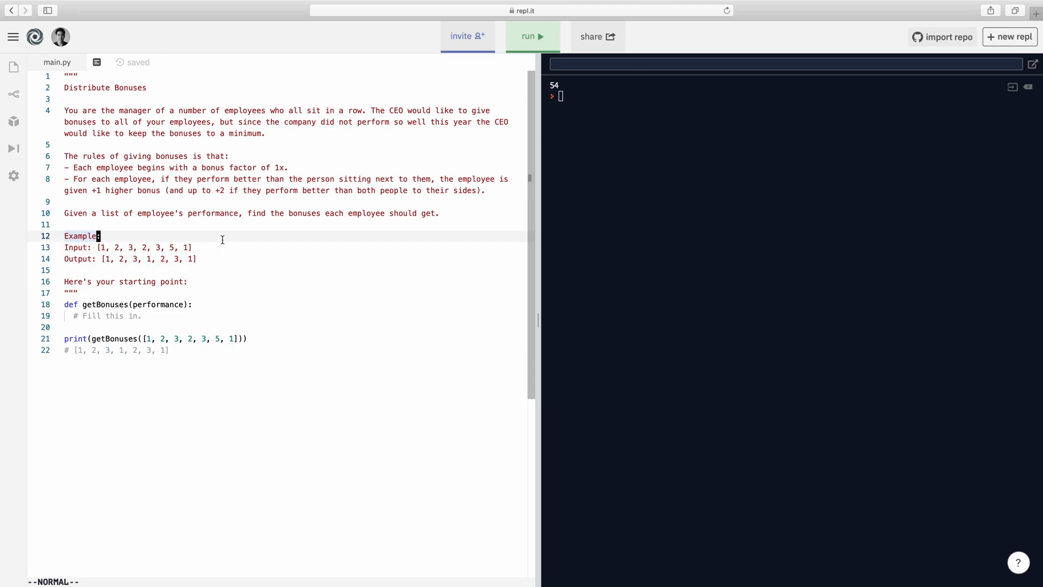
mouse_move(236, 281)
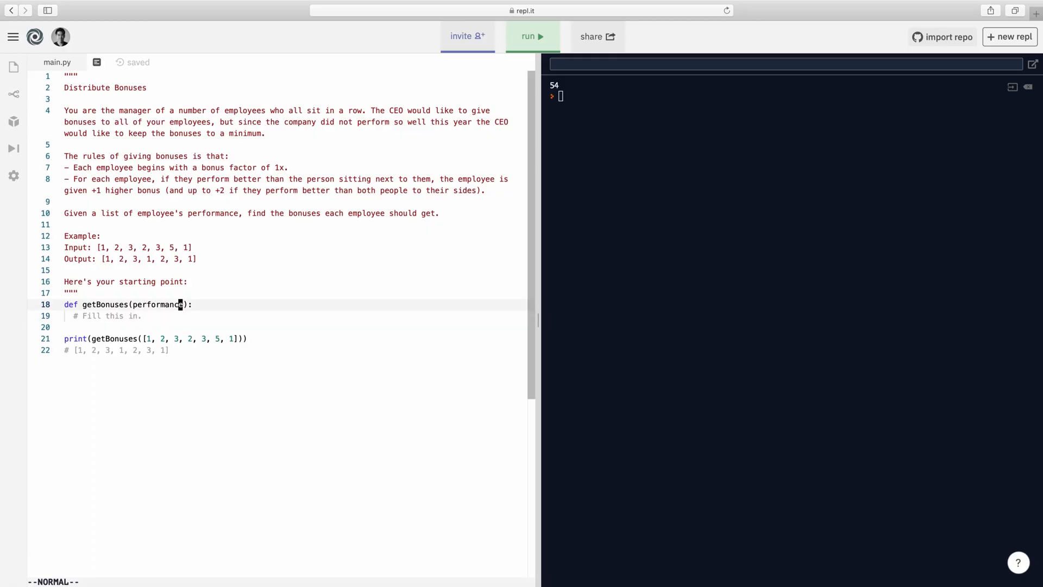
mouse_move(338, 313)
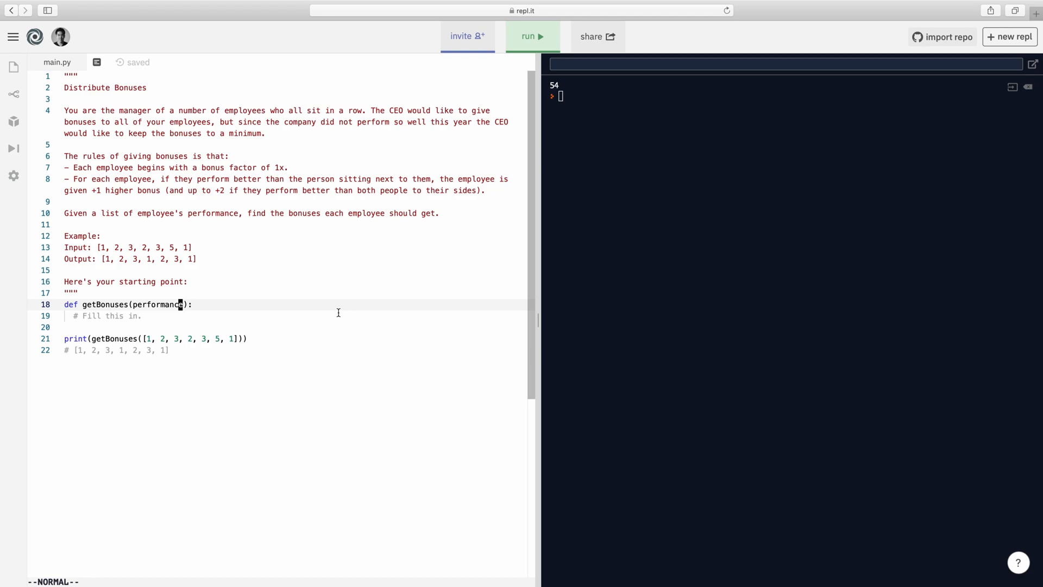
key(o)
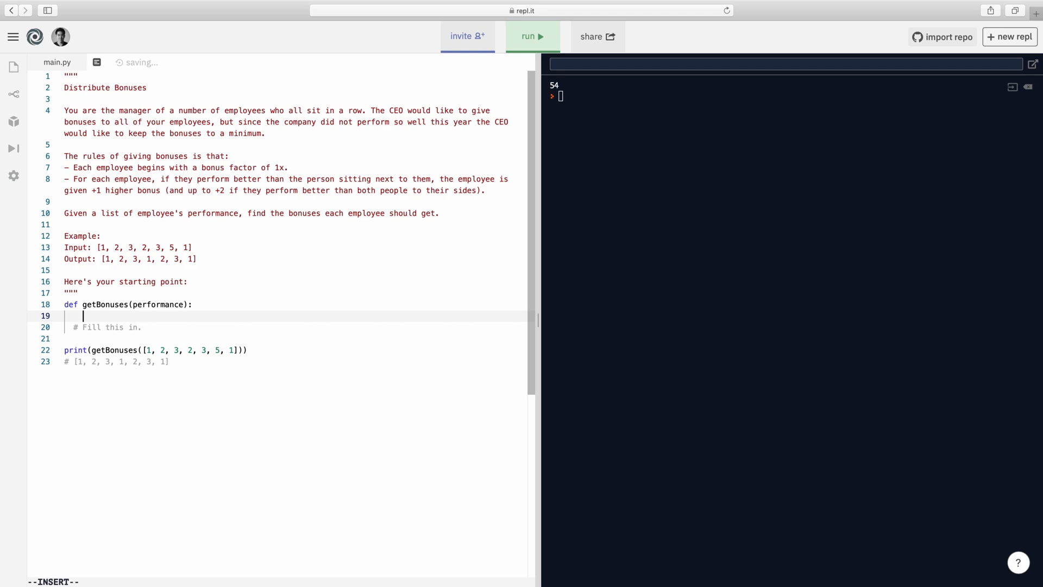
Define count = len(performance) and a bonus list starting from [1], then a blank line.
text(count =)
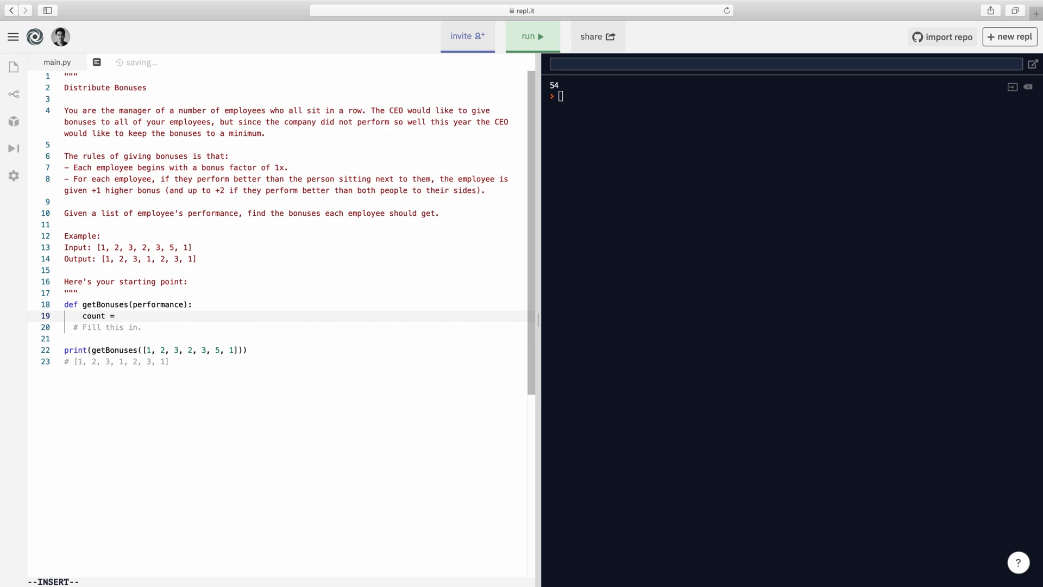
text(len(perform)
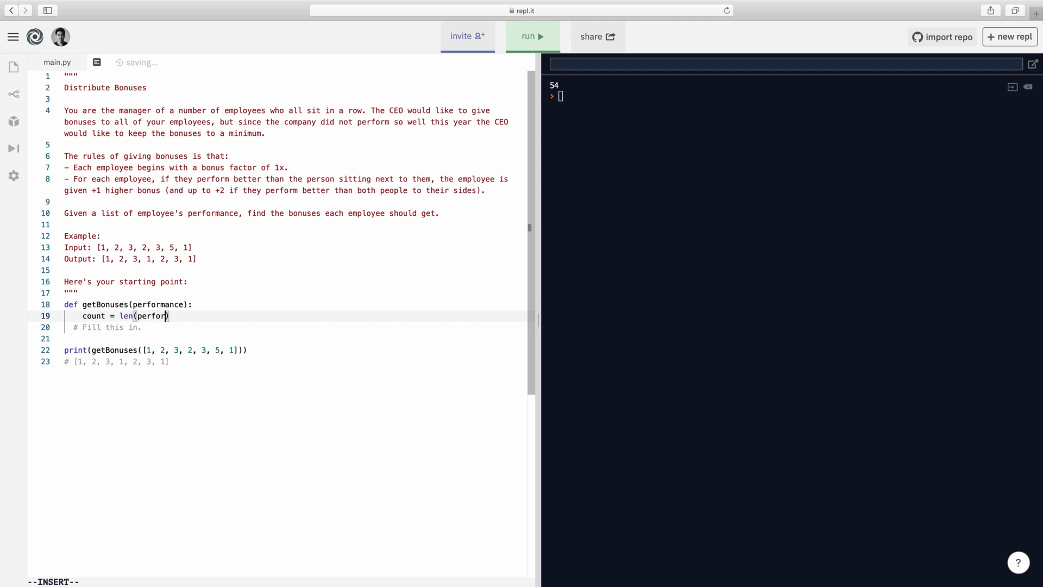
text(m)
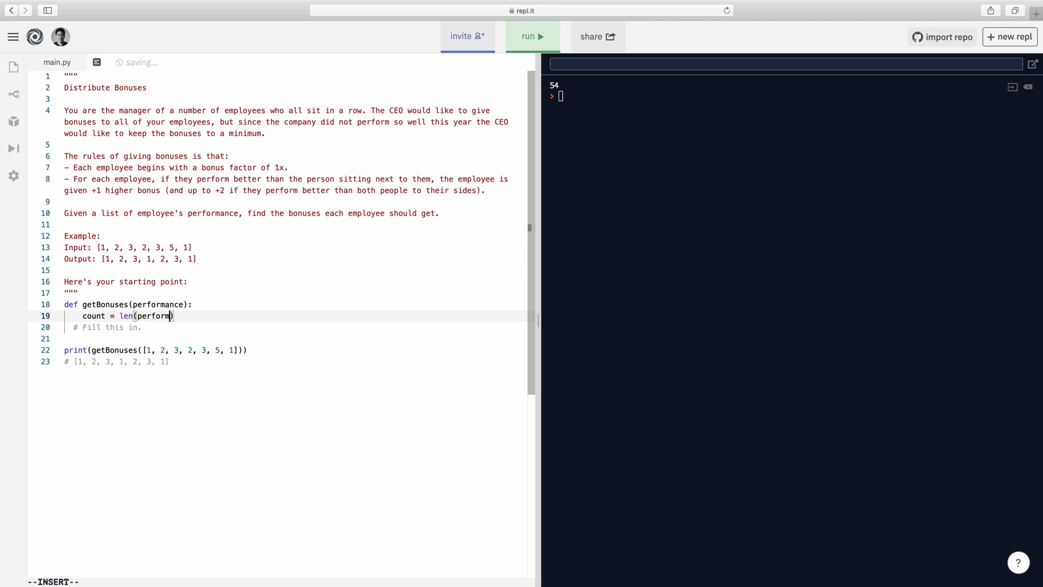
text(ance)
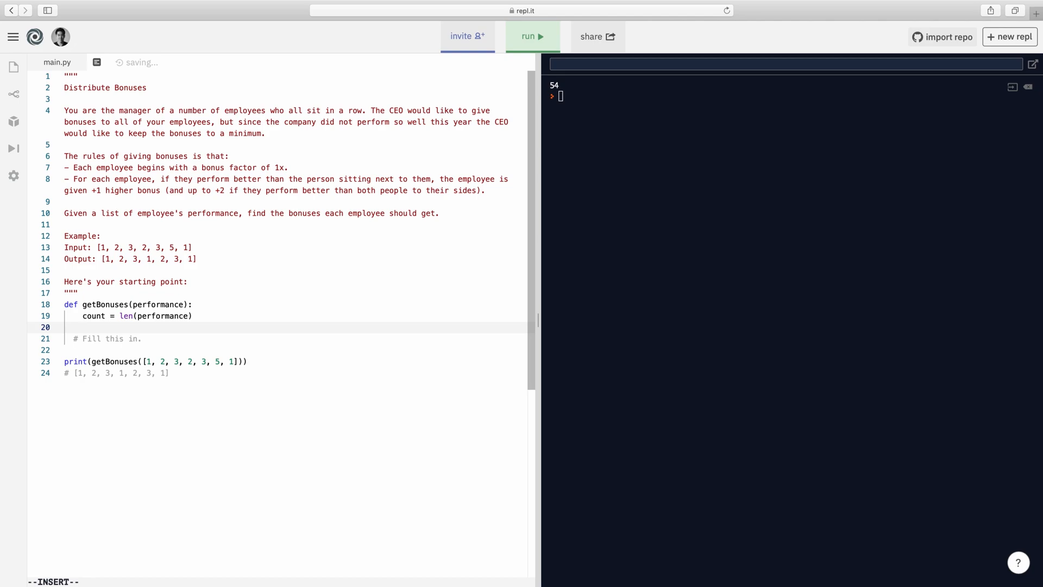
text(bonus =)
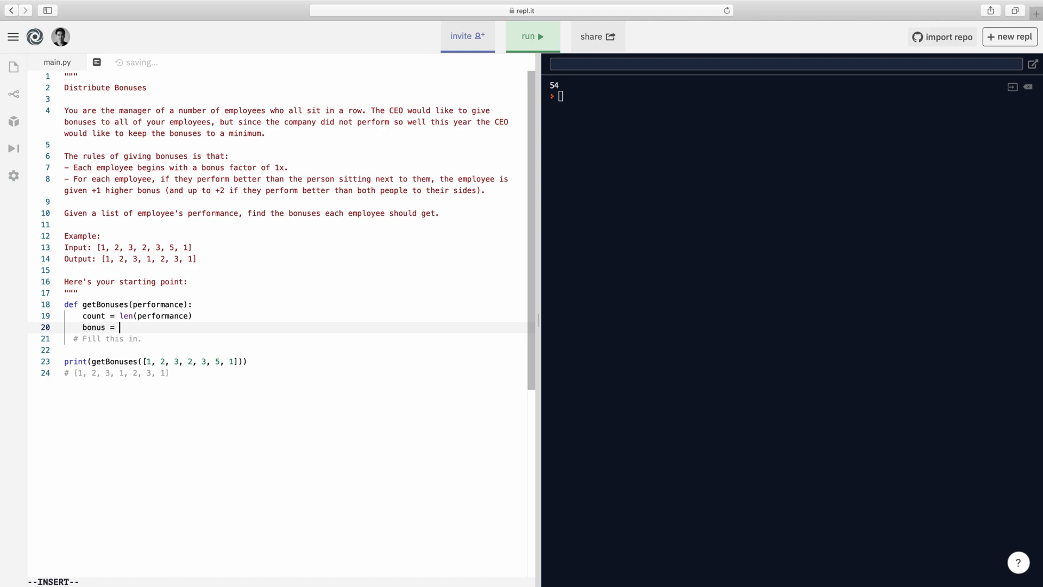
text([1] * cou)
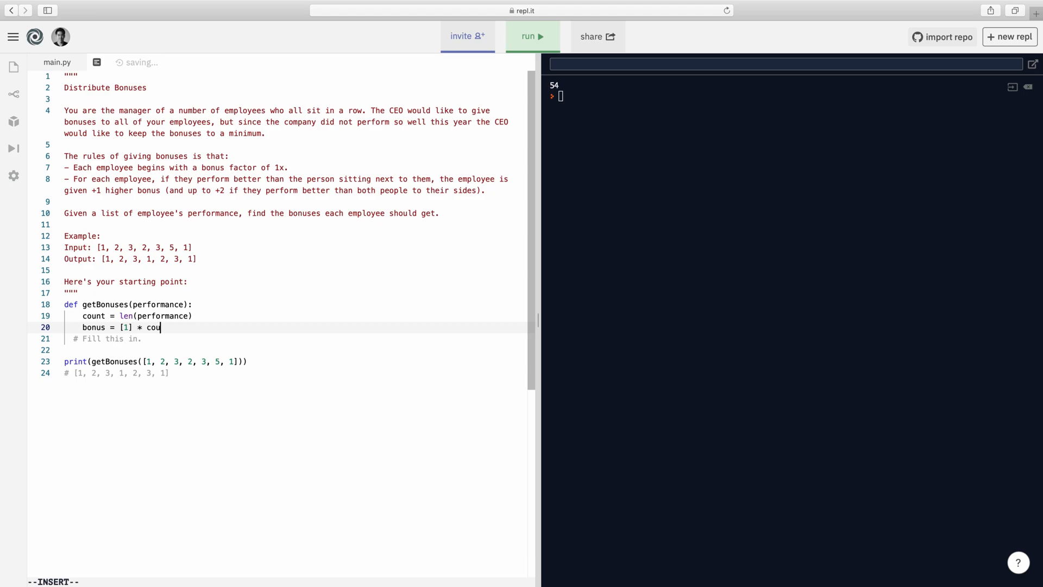
key(Enter)
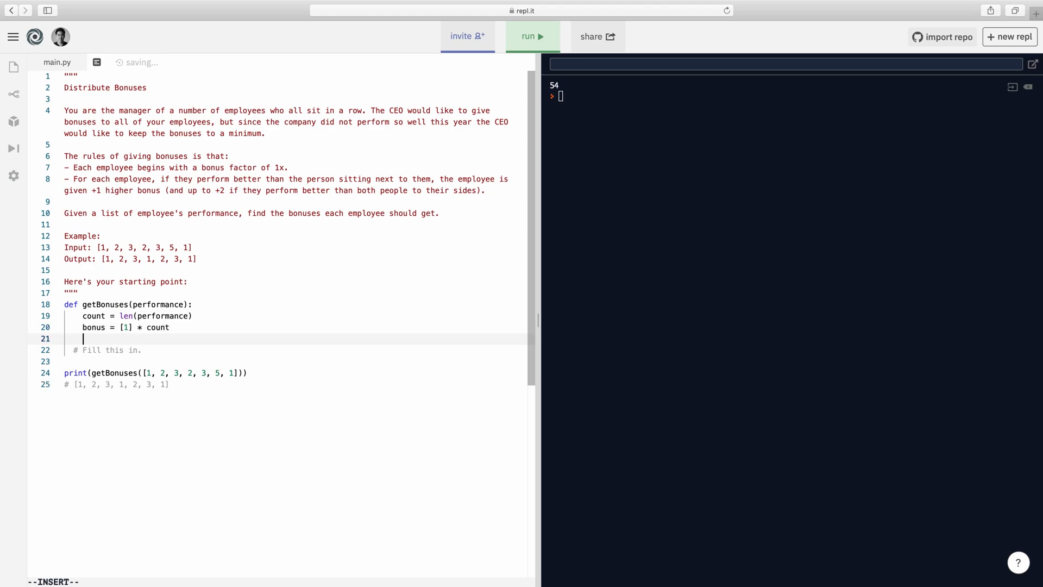
key(enter)
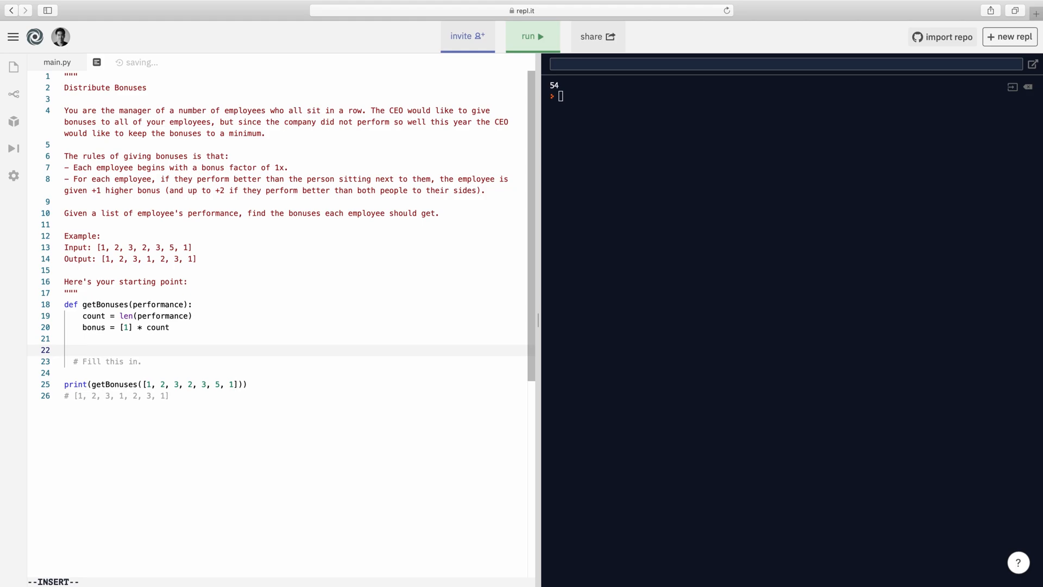
Add for i in range(1, count) setting bonus[i] = bonus[i-1] + 1 when performance[i-1] < performance[i].
text(for i in ran)
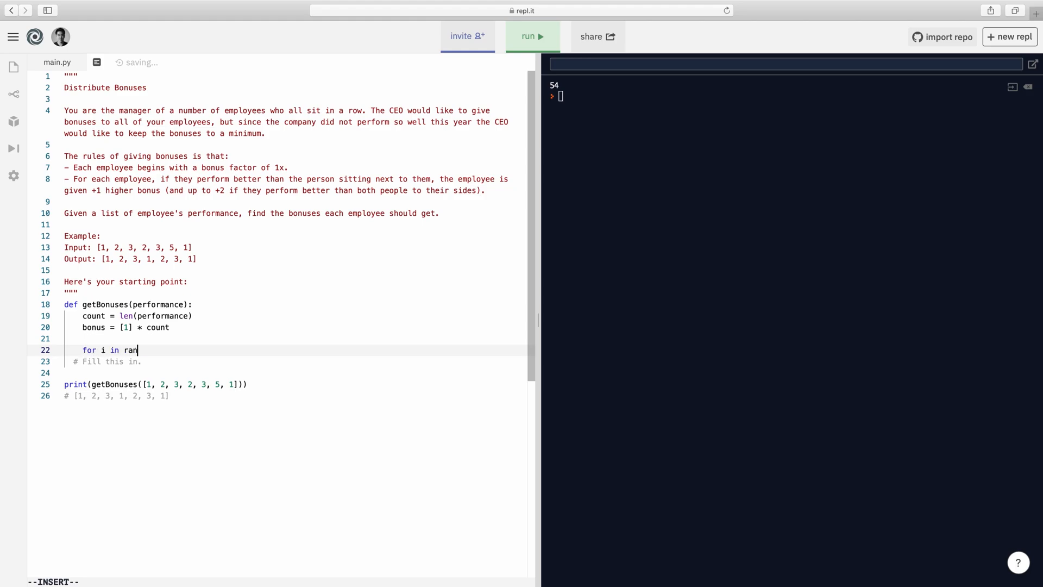
text(ge(1)
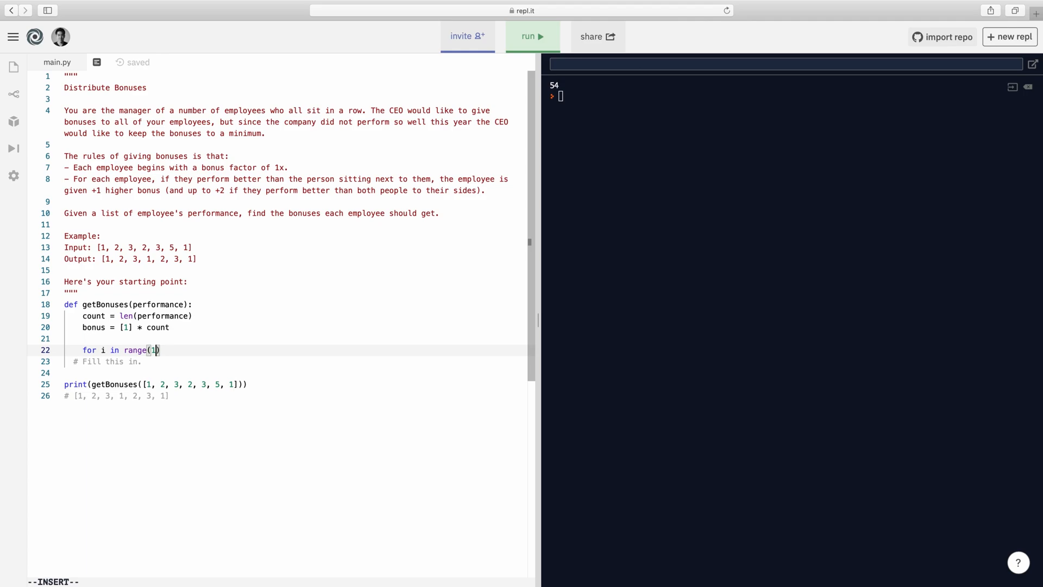
text(, count)
text(if)
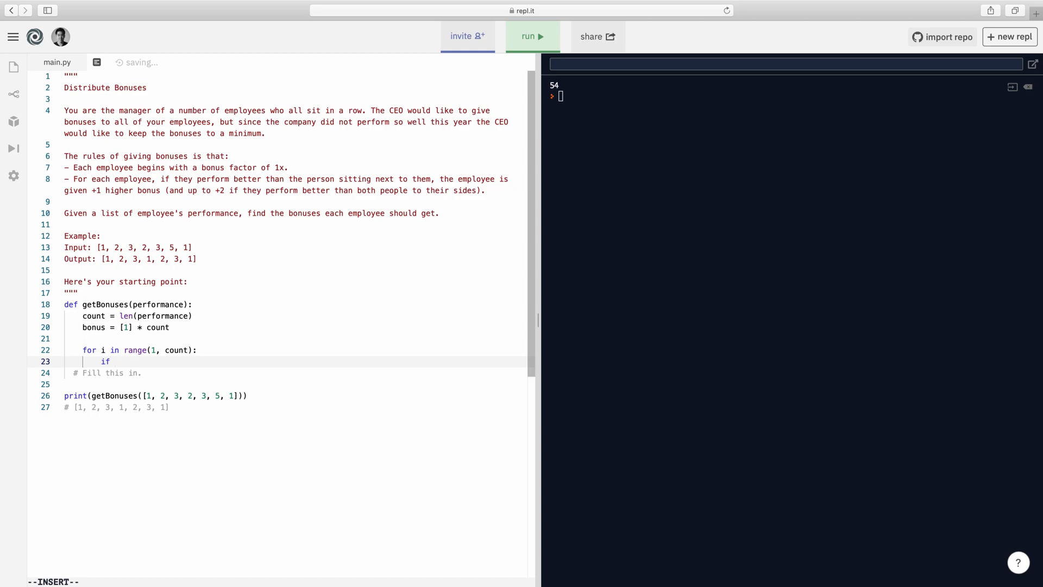
text(performance[])
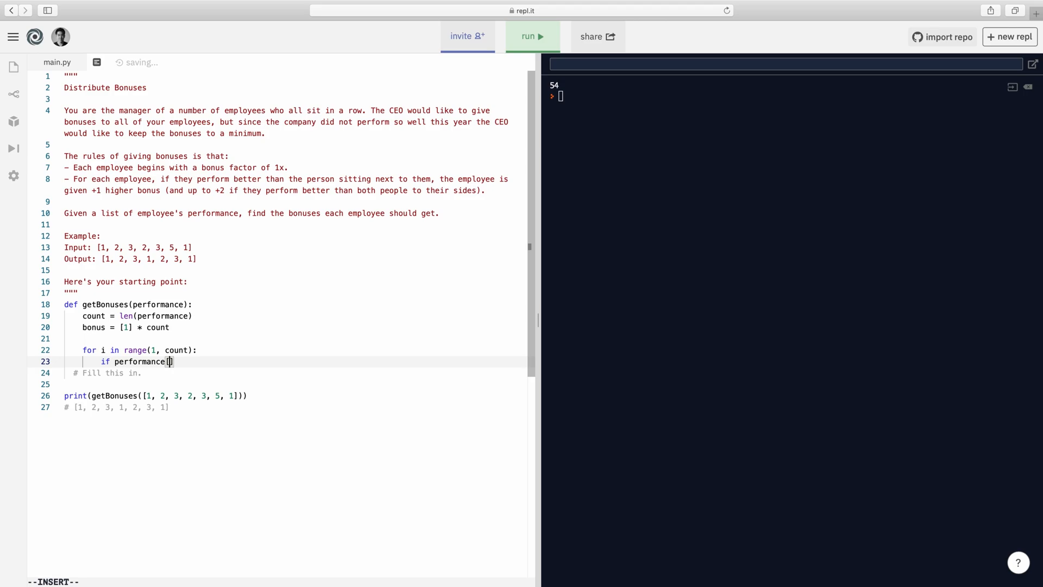
text(i-1] <)
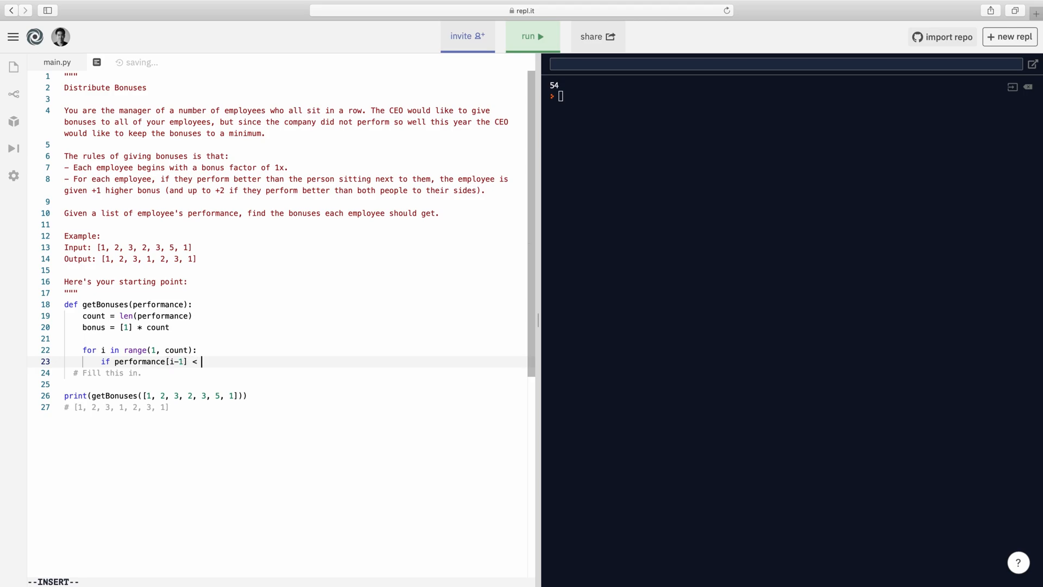
text(performancep)
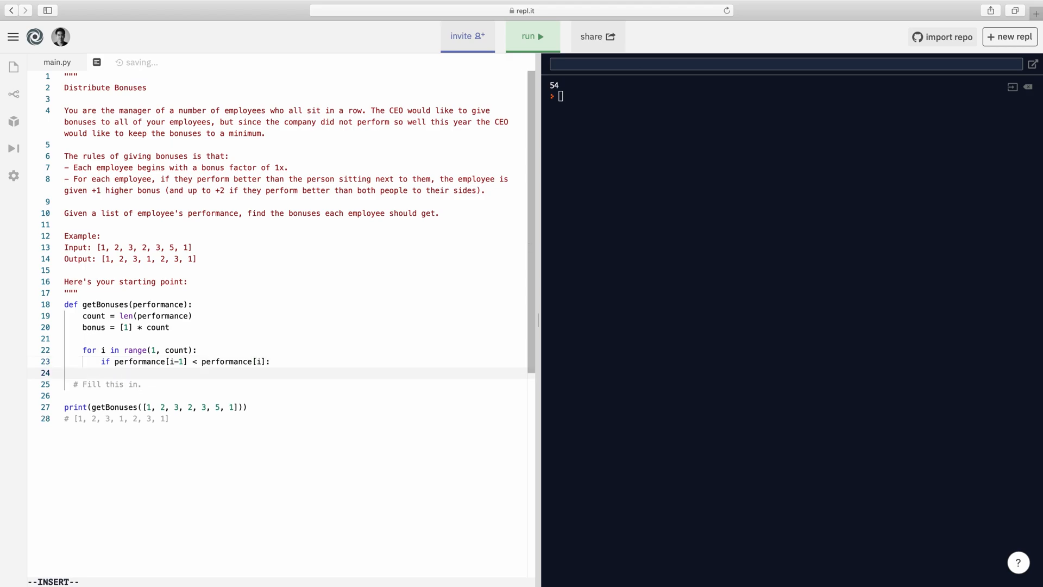
text(bonus[i])
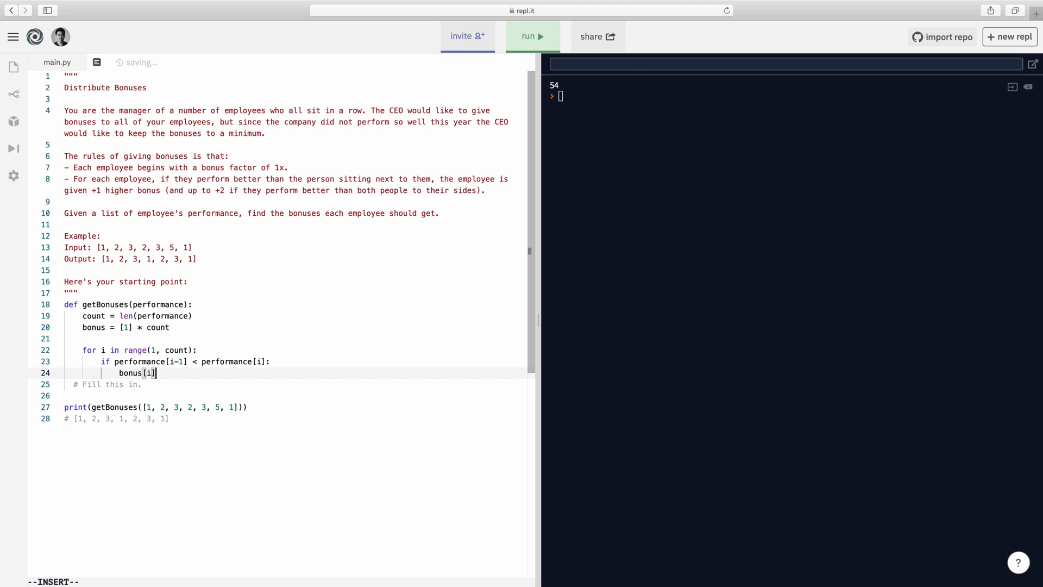
text(= bonus[i - 1])
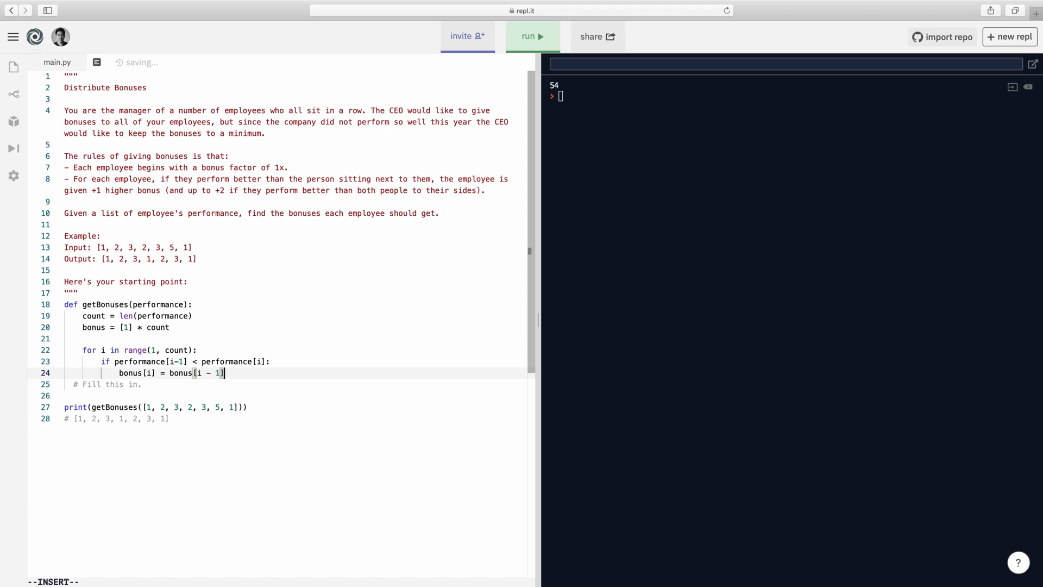
text(+ 1)
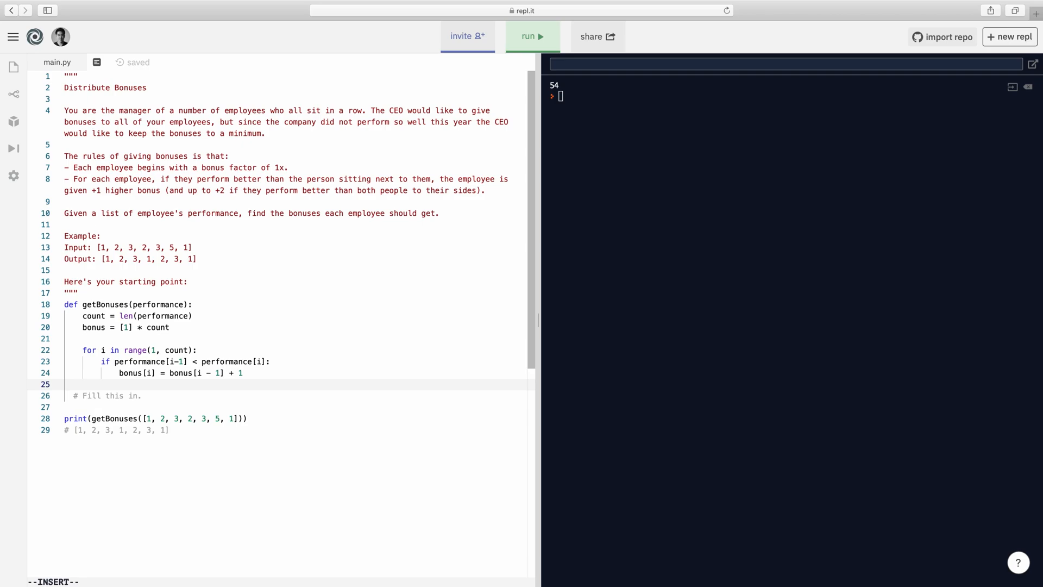
text(for)
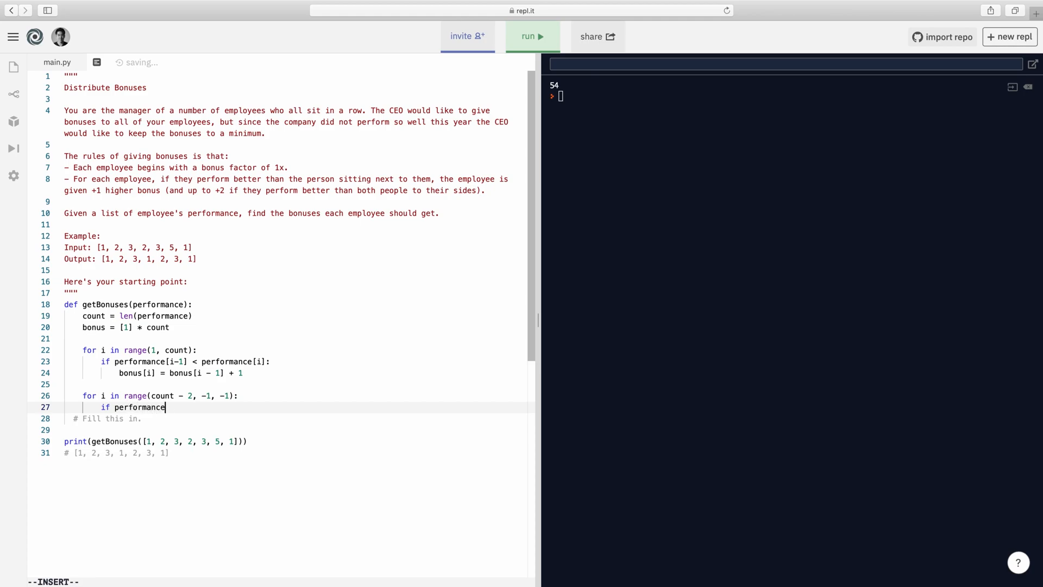
Complete the reverse loop: when performance[i+1] < performance[i], bonus[i] = max(bonus[i], bonus[i+1] + 1).
text([i+1] < perfor)
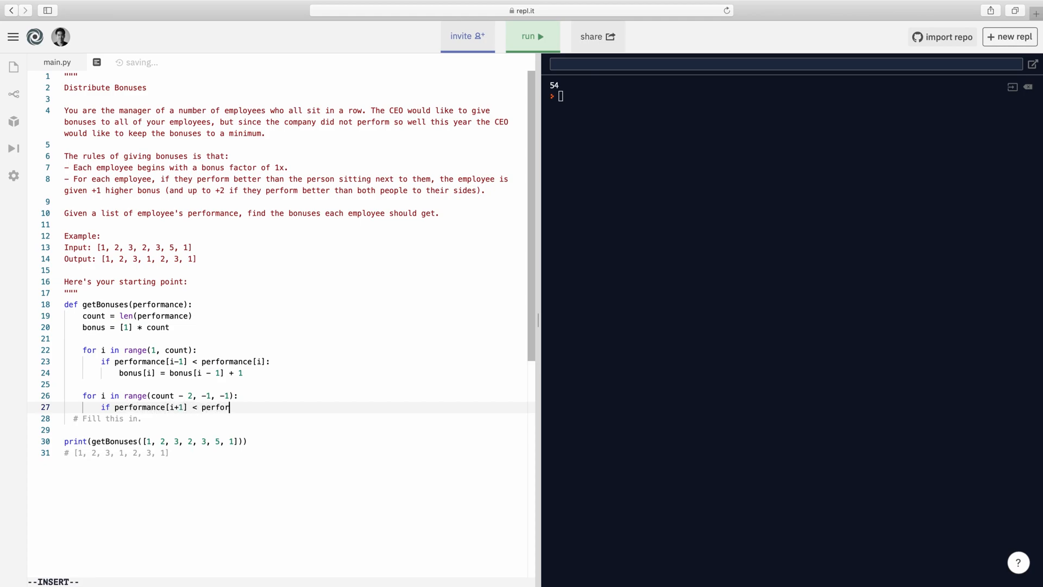
text(mance[i]:)
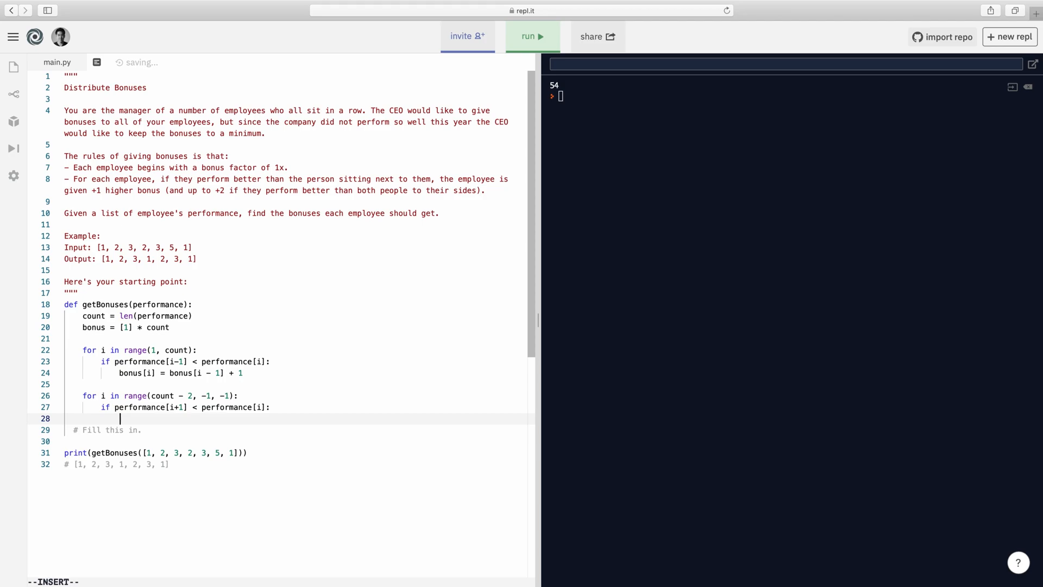
text(b)
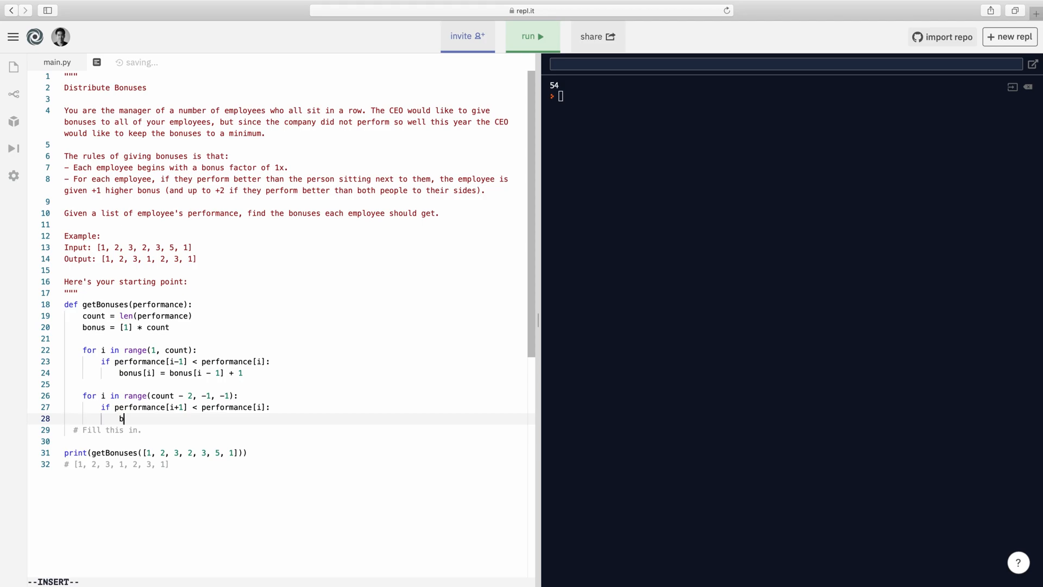
text(onus[i] = max)
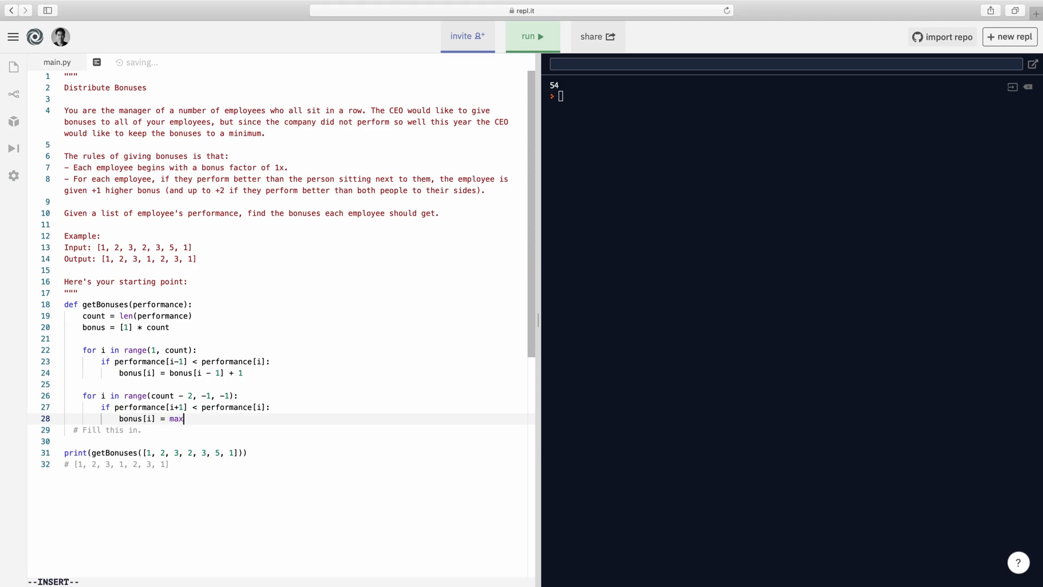
text((bonus[i]))
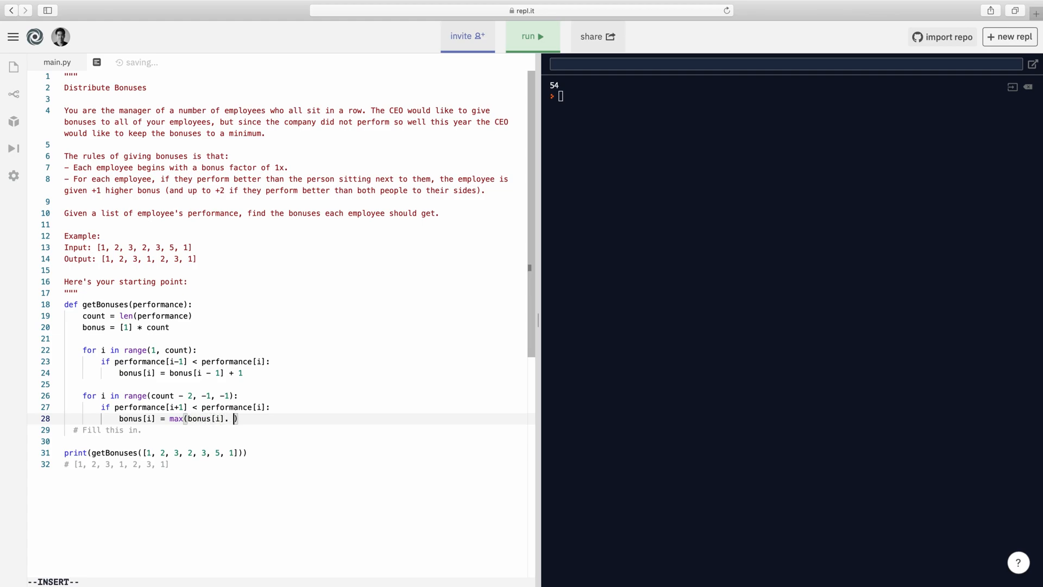
text(bonus[])
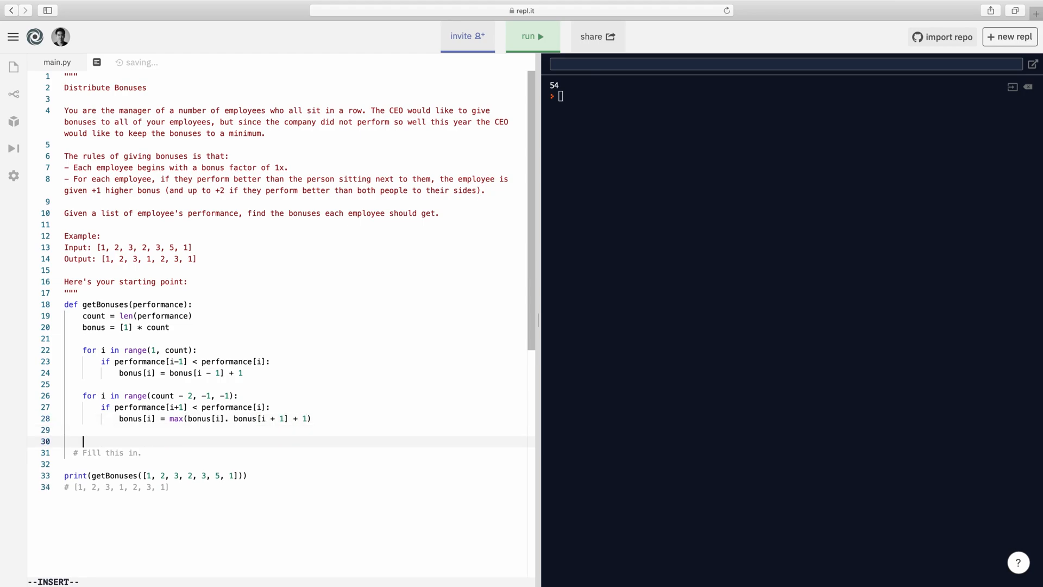
Add return bonus, fix the comma typo in max, and rerun to print [1, 2, 3, 1, 2, 3, 1].
text(return bonus)
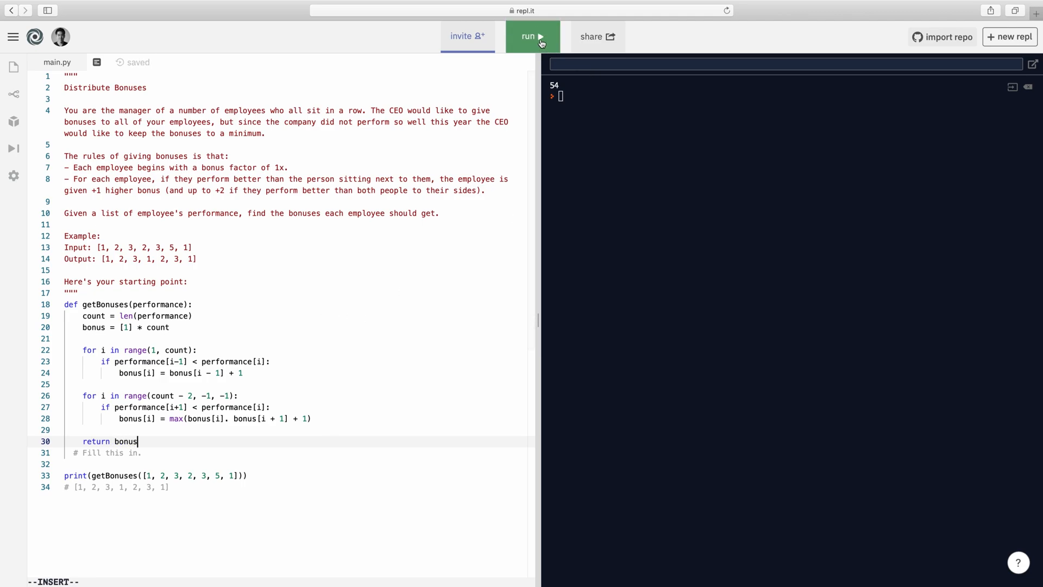
click(531, 36)
text(,)
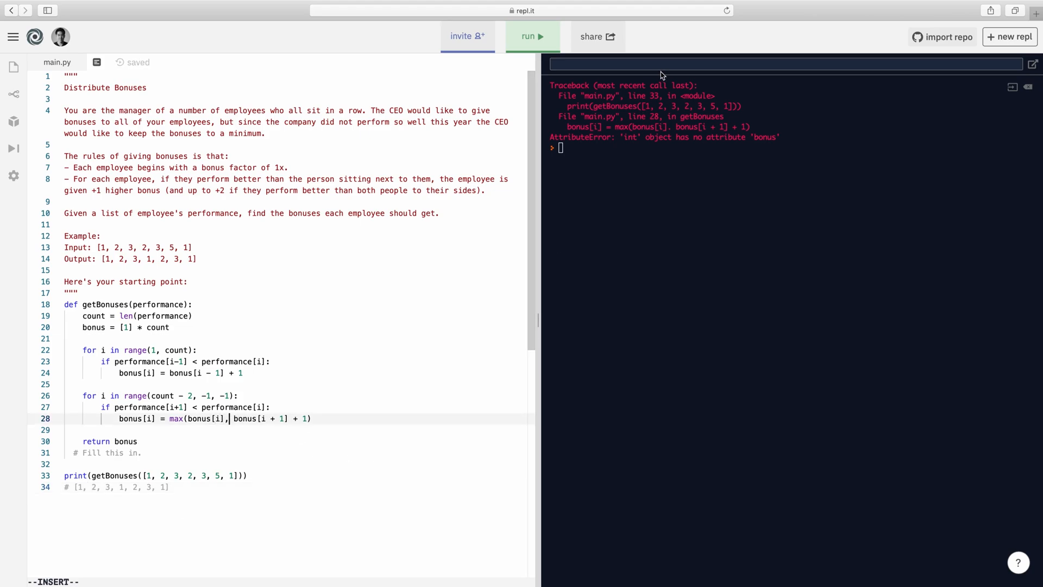
click(531, 37)
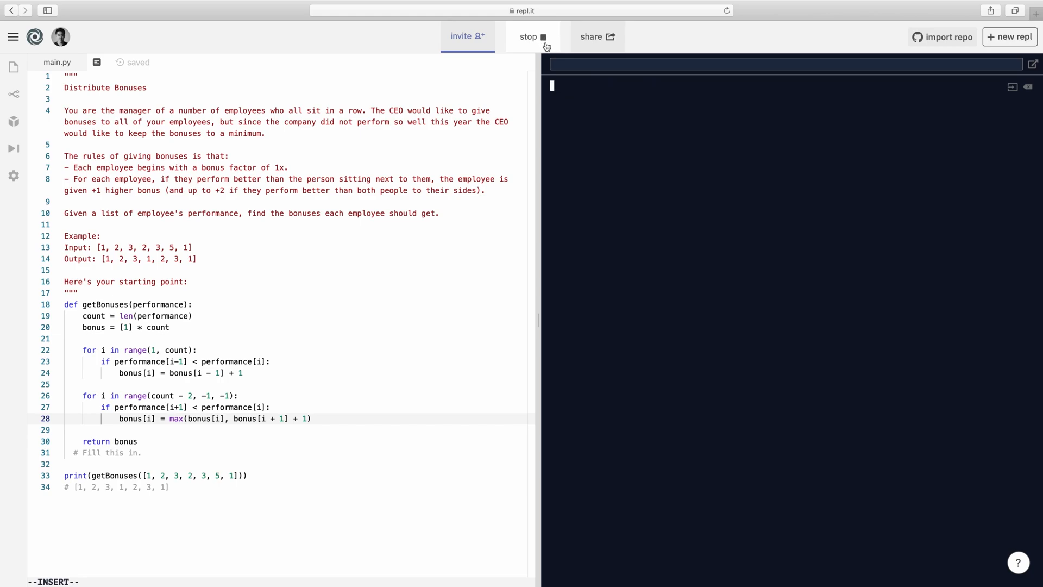
click(532, 36)
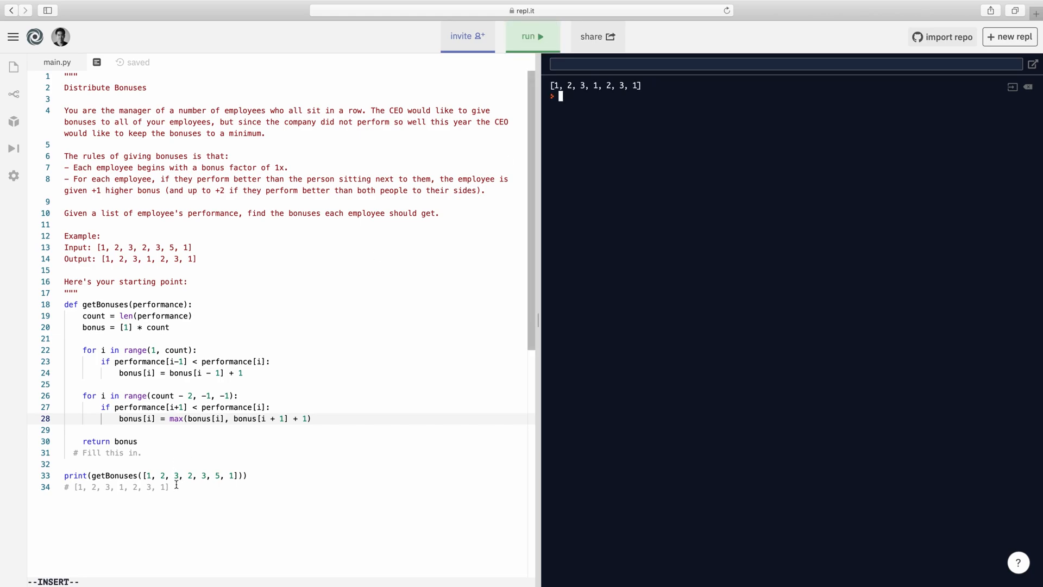